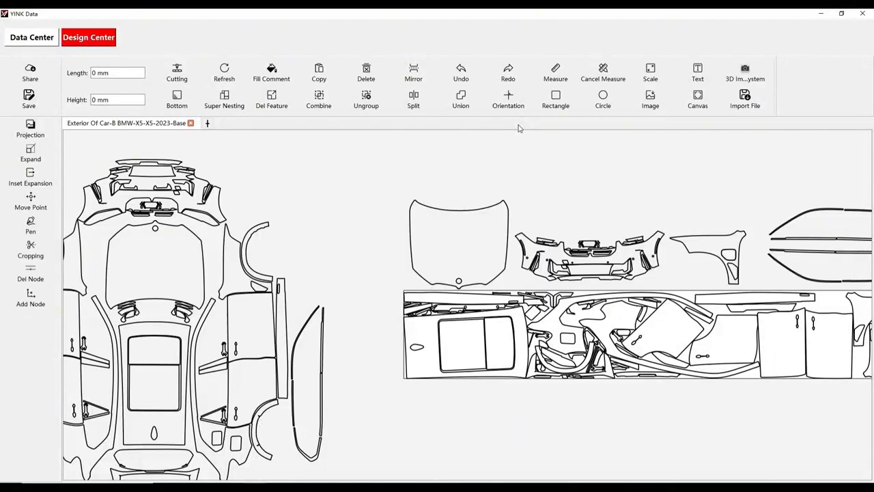
Step: Enable the Orientation line constraint and switch to the Measure tool
{"action": "left_click", "coordinate": [508, 99]}
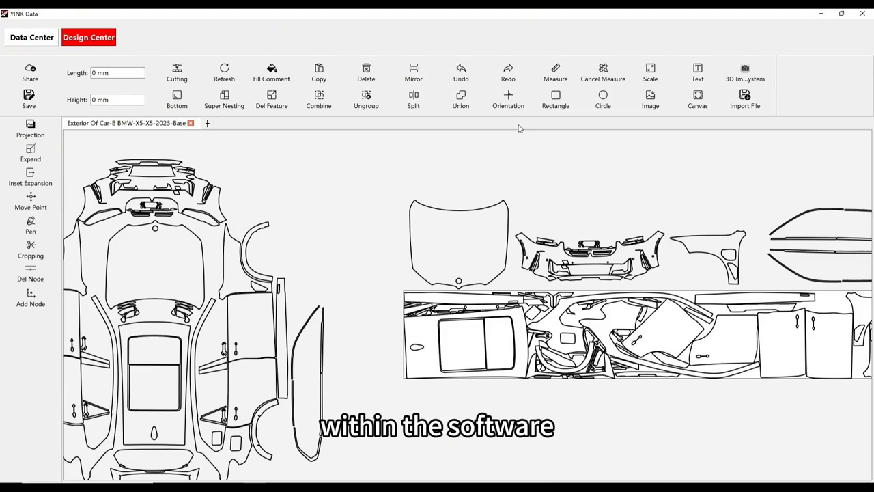
{"action": "left_click", "coordinate": [508, 99]}
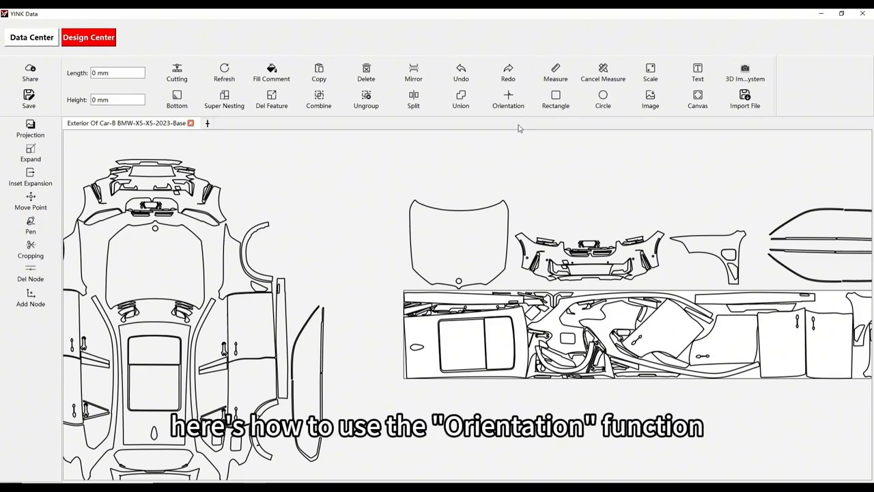
{"action": "left_click", "coordinate": [509, 99]}
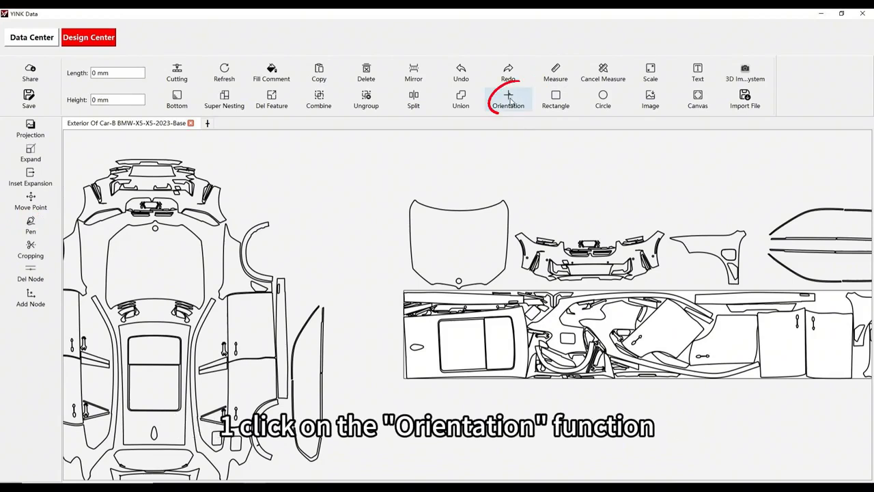
{"action": "left_click", "coordinate": [508, 99]}
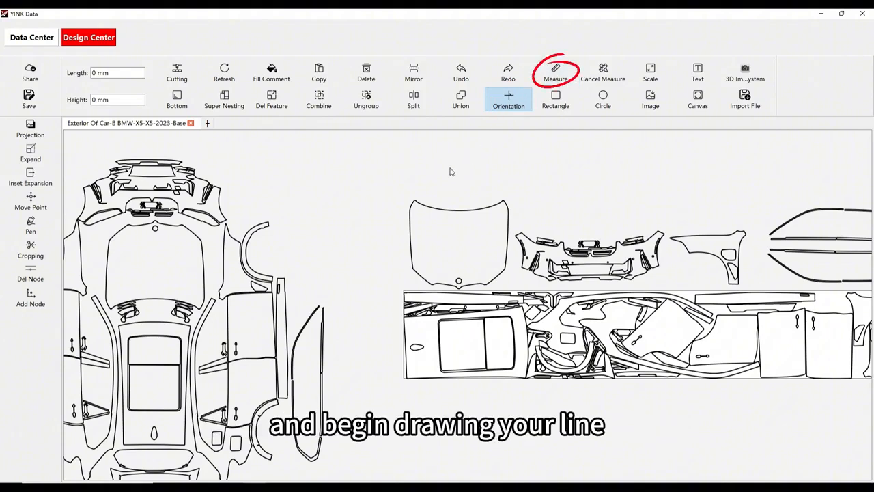
Step: Draw horizontal (2694.97 mm), vertical (1249.27 mm) and 45-degree measure lines over the hood
{"action": "left_click_drag", "start_coordinate": [450, 169], "coordinate": [603, 168]}
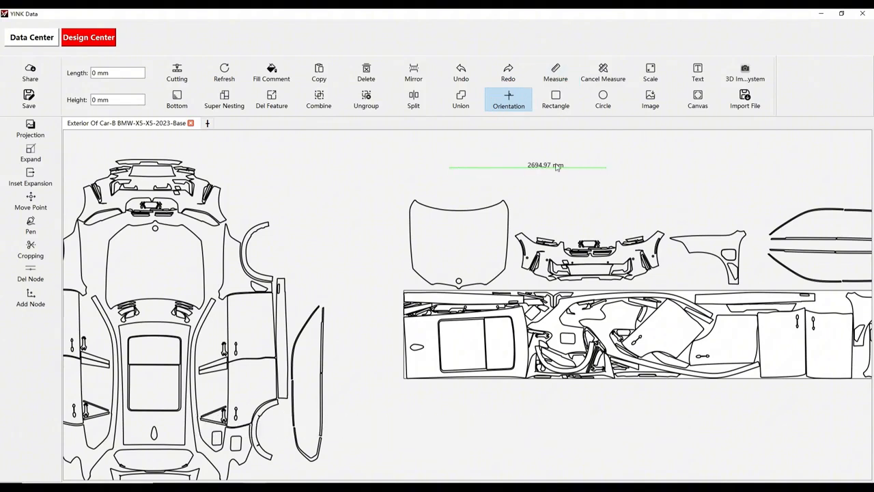
{"action": "left_click_drag", "start_coordinate": [448, 181], "coordinate": [450, 252]}
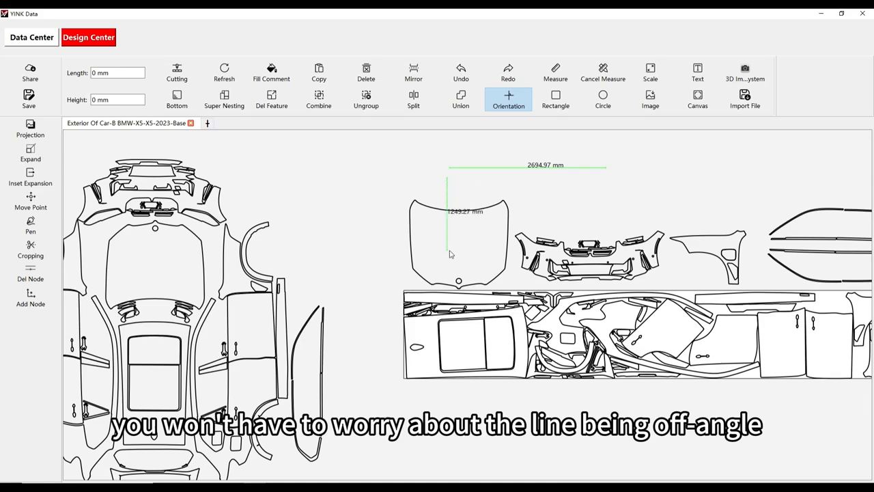
{"action": "left_click_drag", "start_coordinate": [450, 179], "coordinate": [518, 234]}
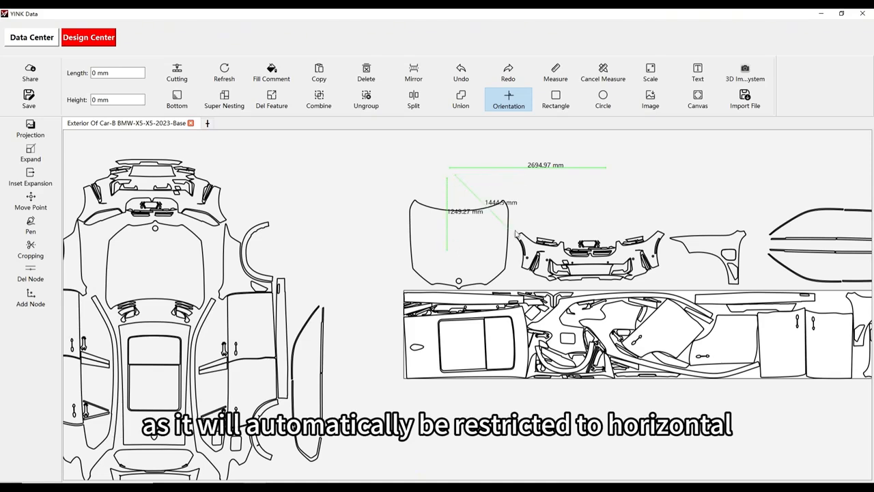